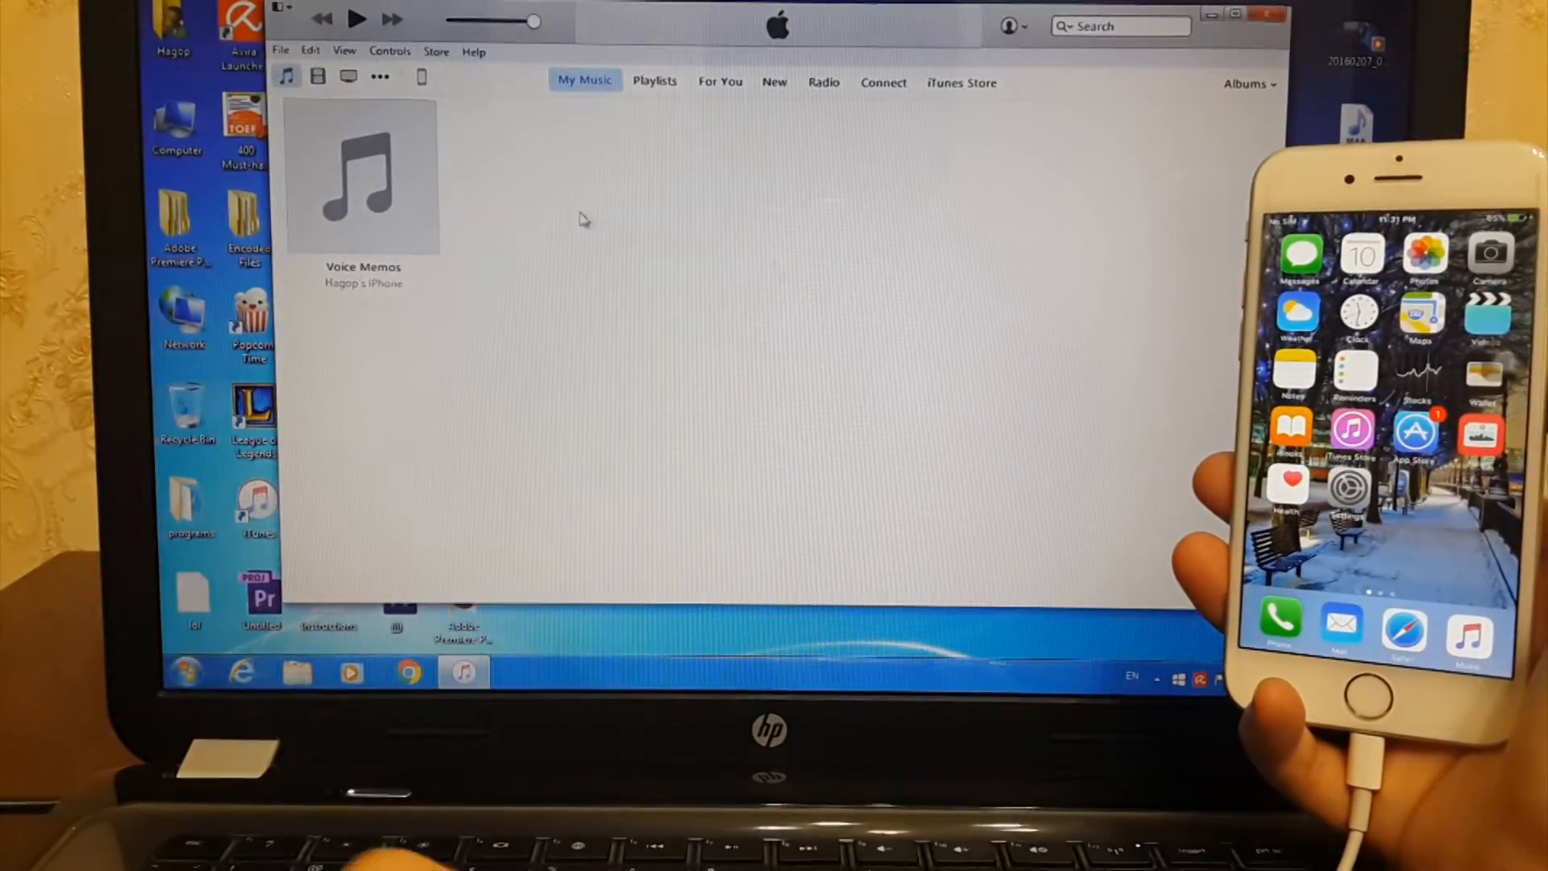
Select the connected iPhone 6 and run Back Up Now to this computer
{"action": "left_click", "coordinate": [421, 76]}
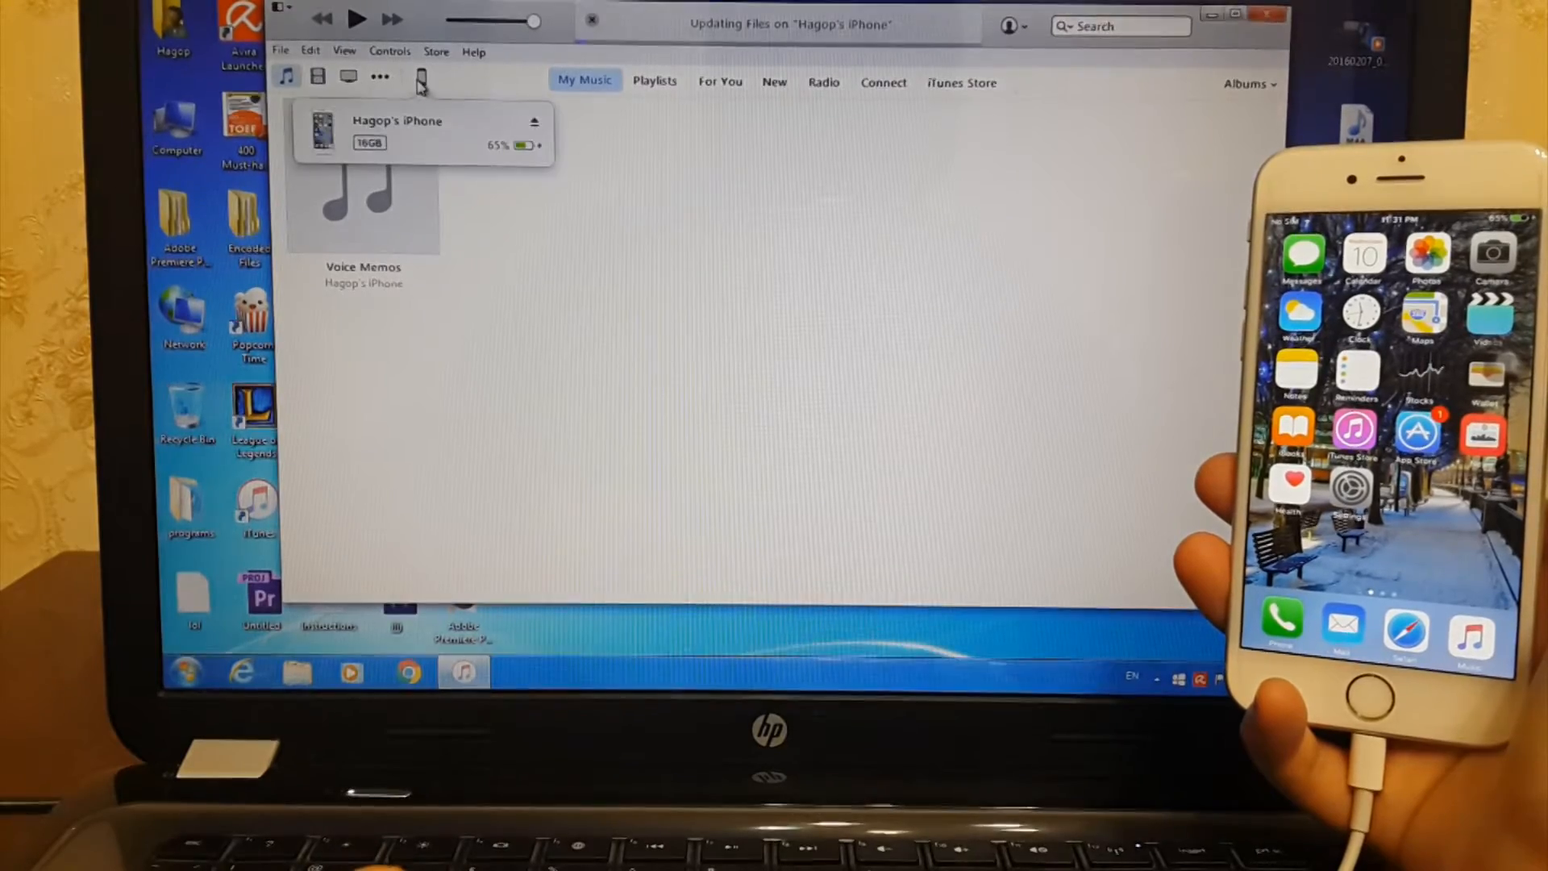
{"action": "left_click", "coordinate": [421, 76]}
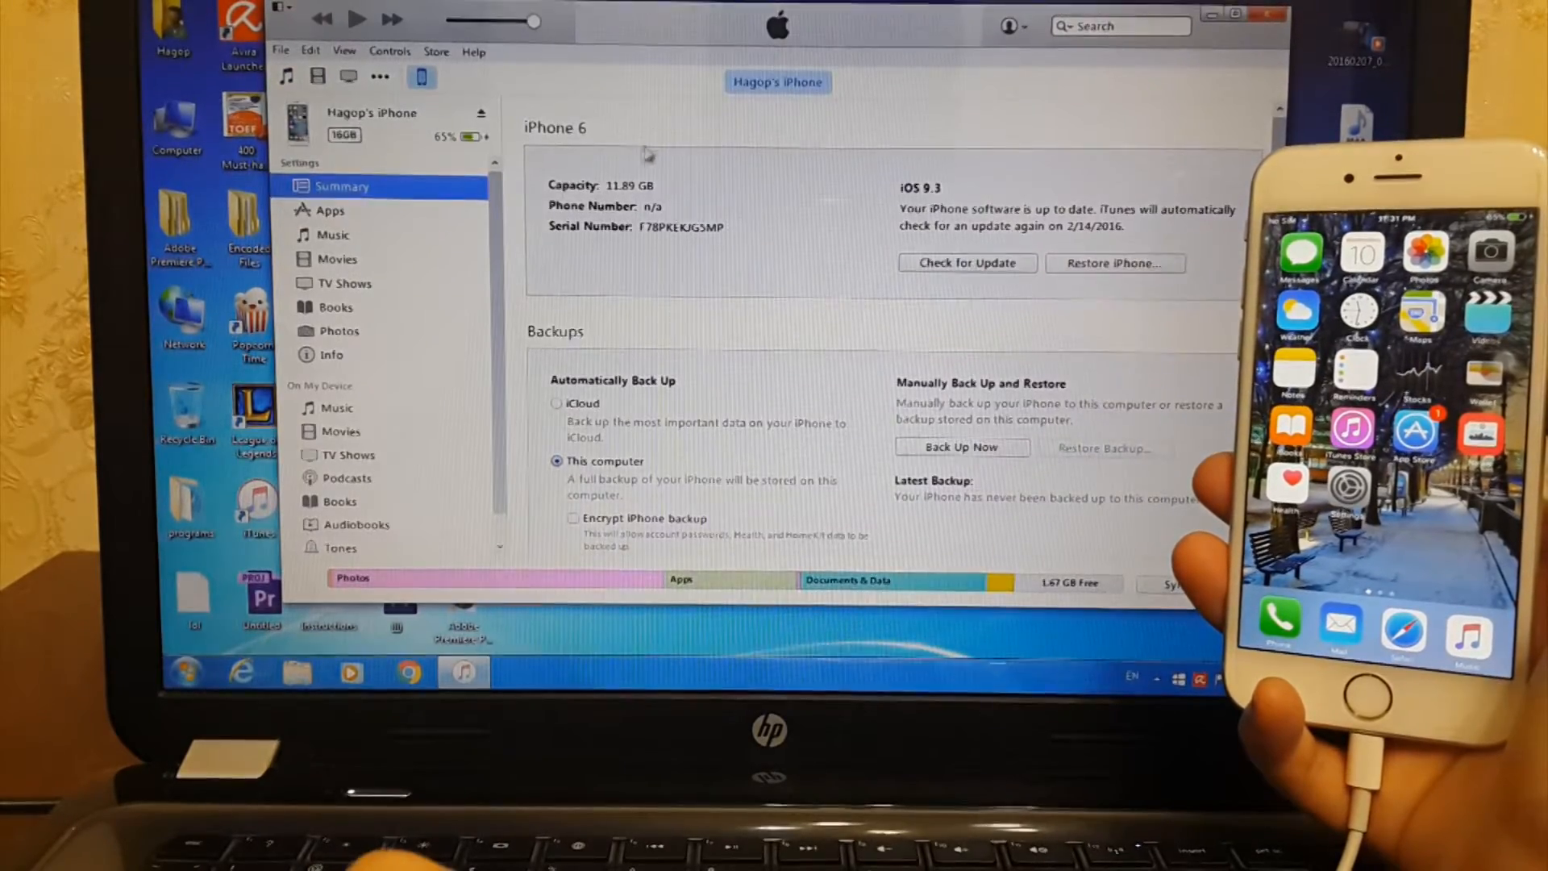
{"action": "left_click", "coordinate": [960, 447]}
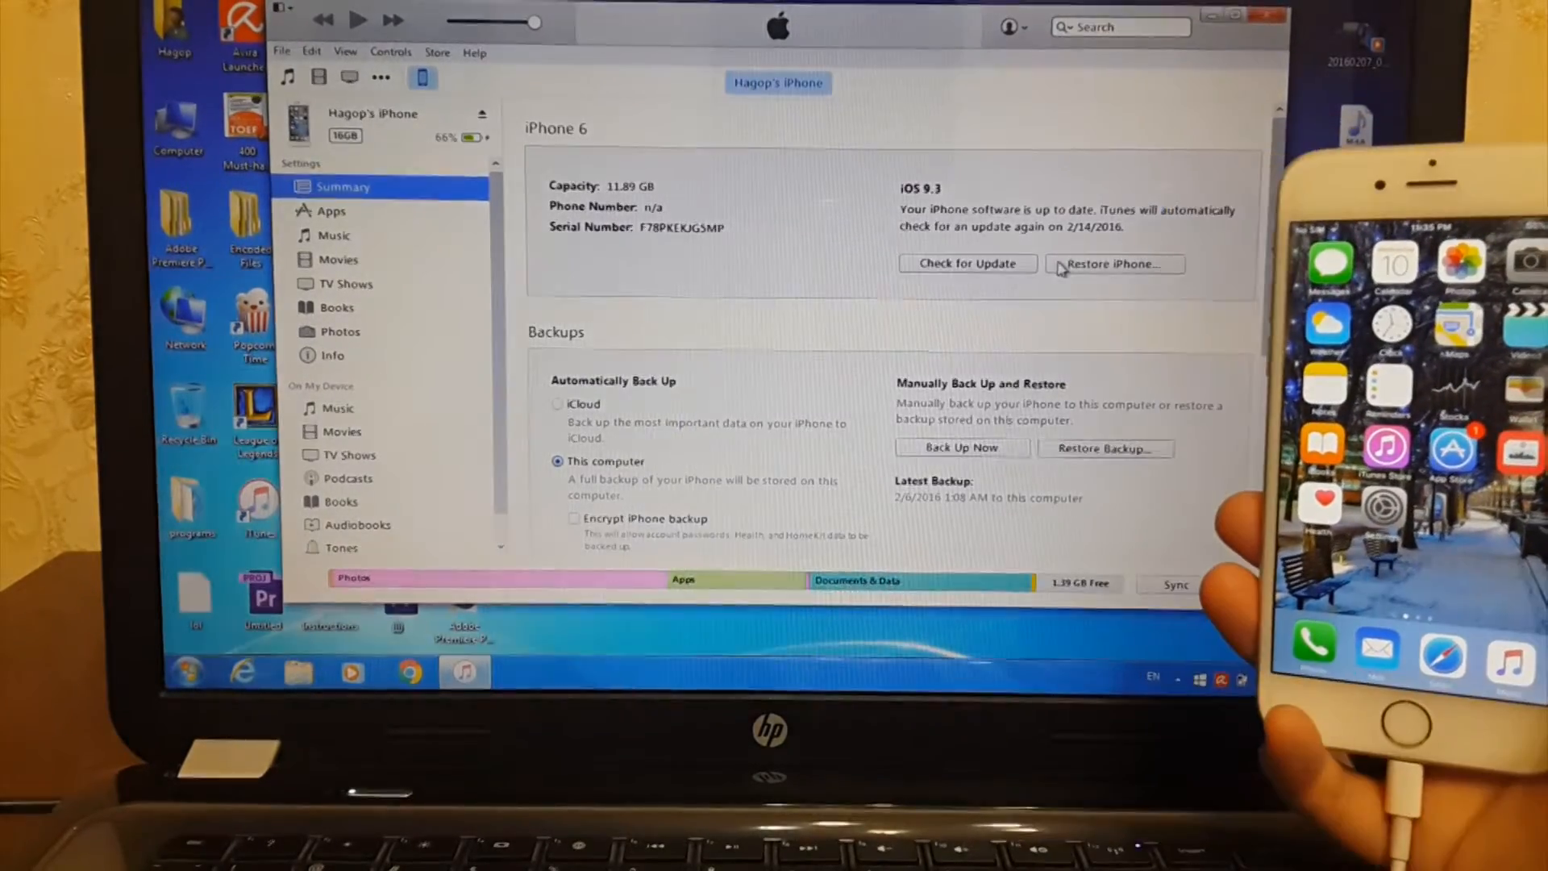
Restore the iPhone to factory settings with Don't Back Up, then dismiss the download error
{"action": "left_click", "coordinate": [1114, 264]}
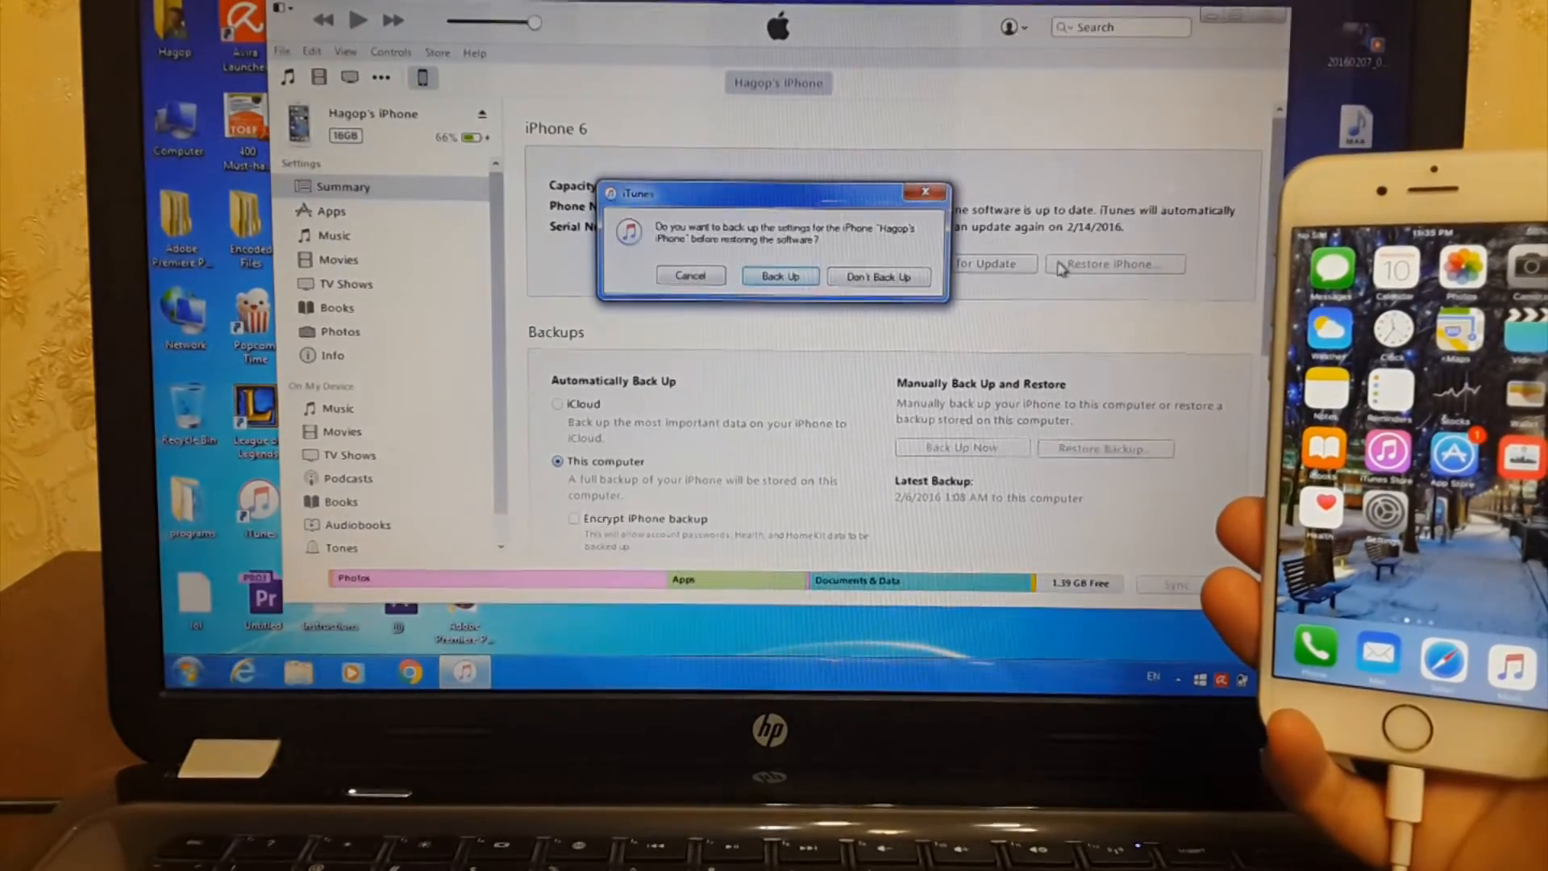
{"action": "left_click", "coordinate": [876, 276]}
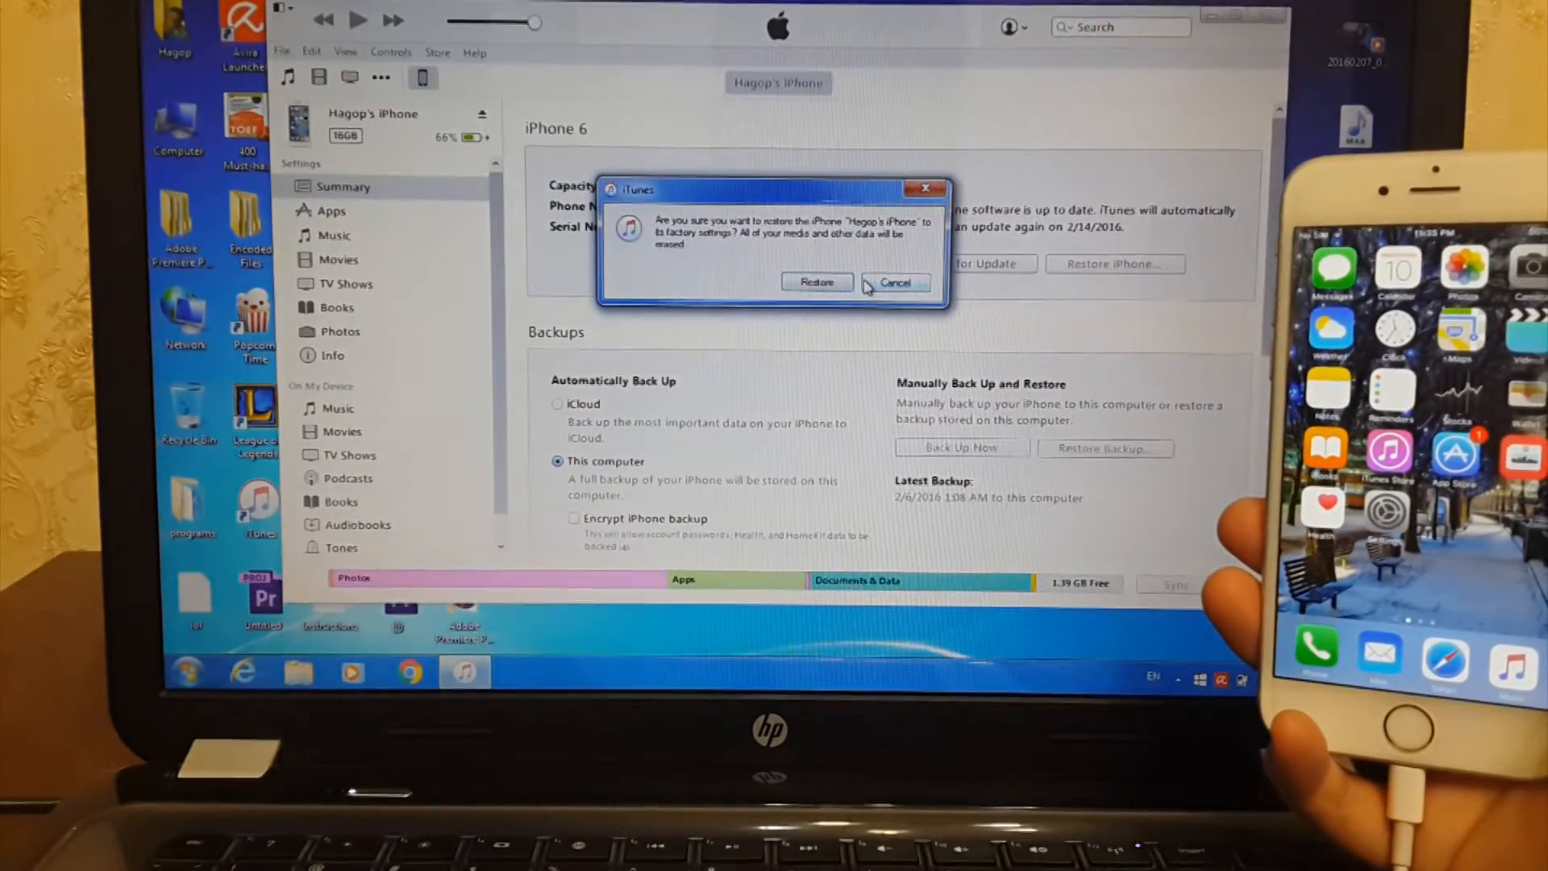
{"action": "left_click", "coordinate": [815, 282]}
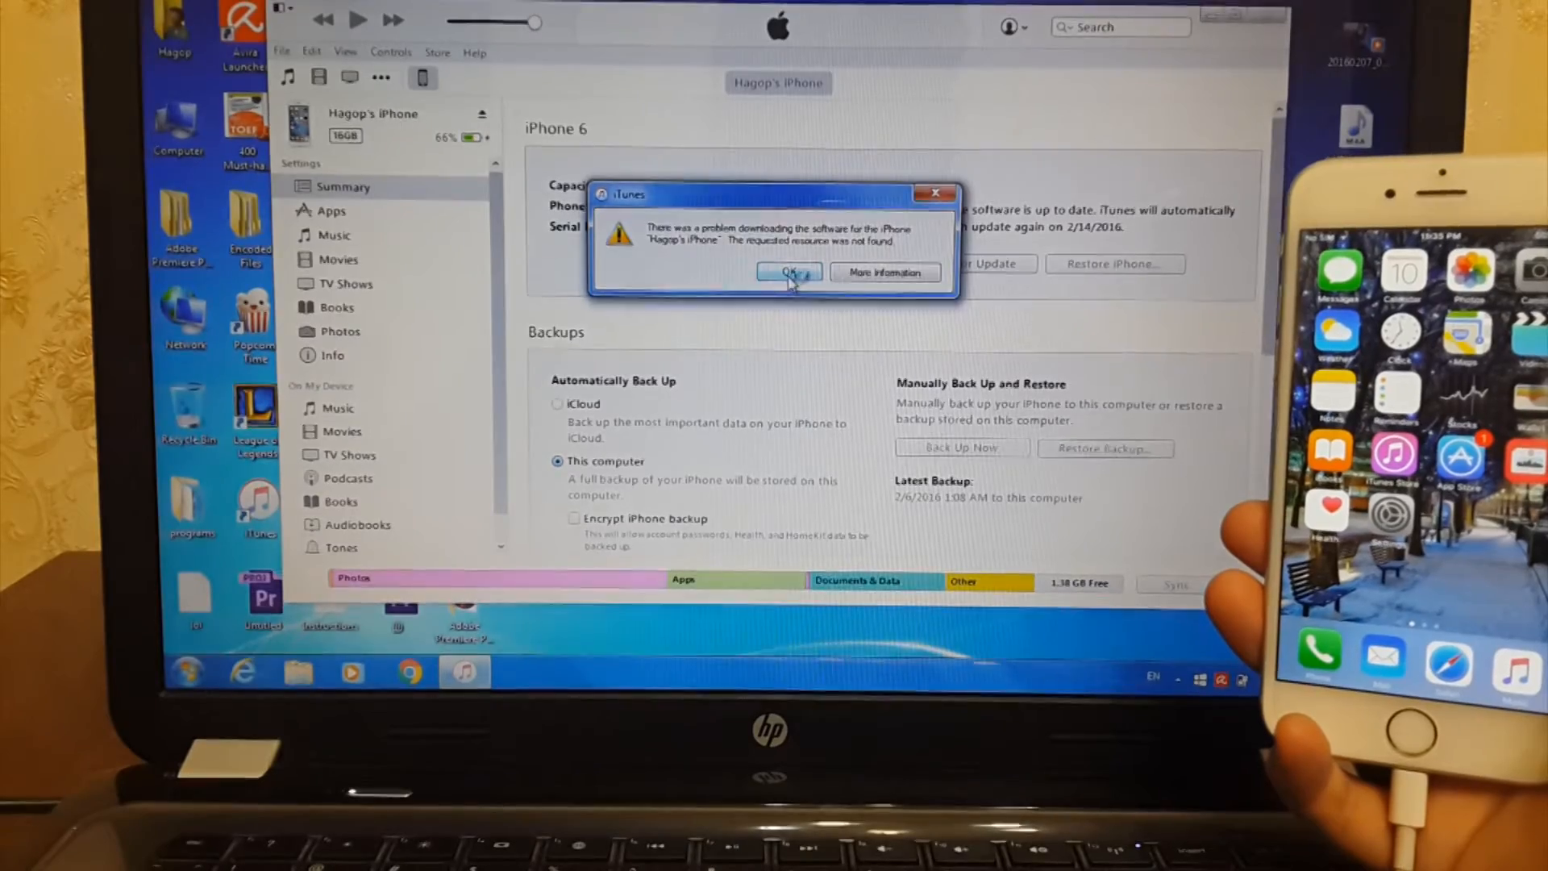
{"action": "left_click", "coordinate": [789, 271]}
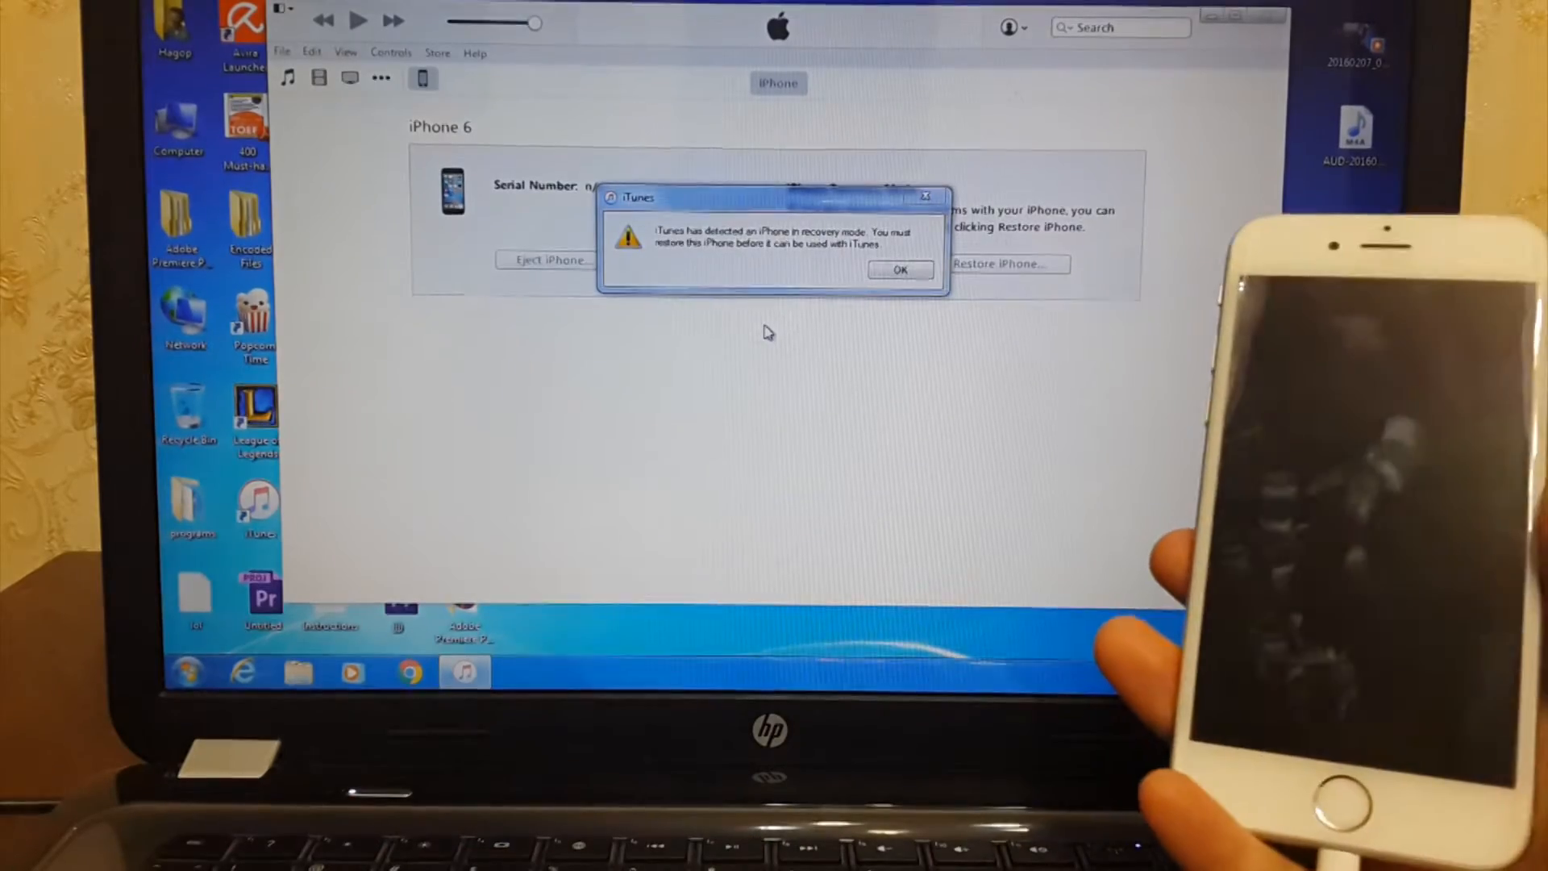
Restore and Update the recovery-mode iPhone, agree to the licence, and view download progress
{"action": "left_click", "coordinate": [898, 269]}
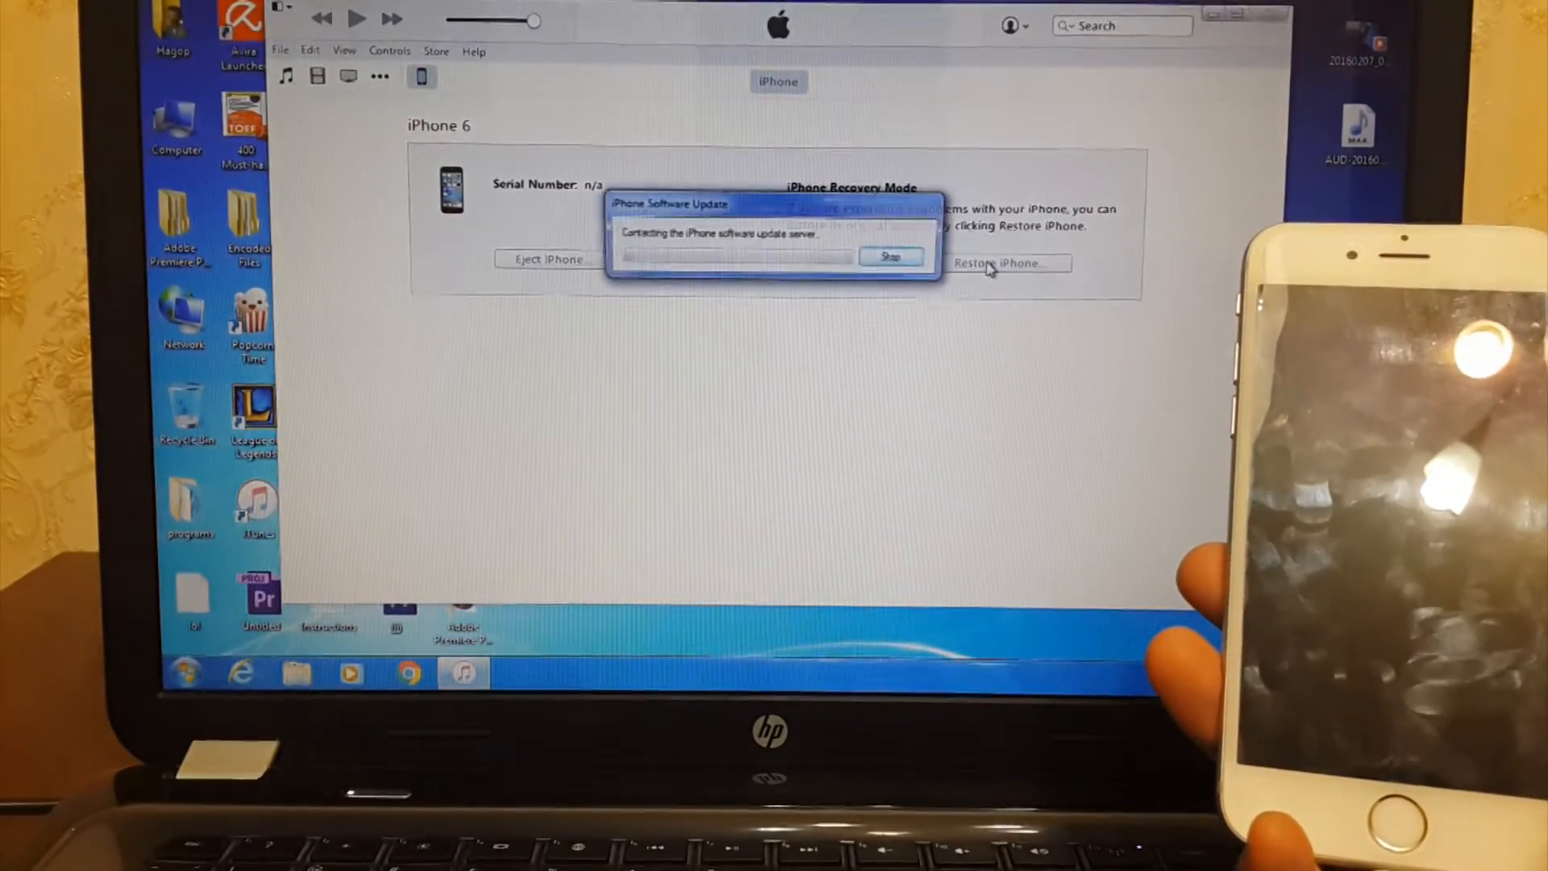
{"action": "left_click", "coordinate": [888, 256]}
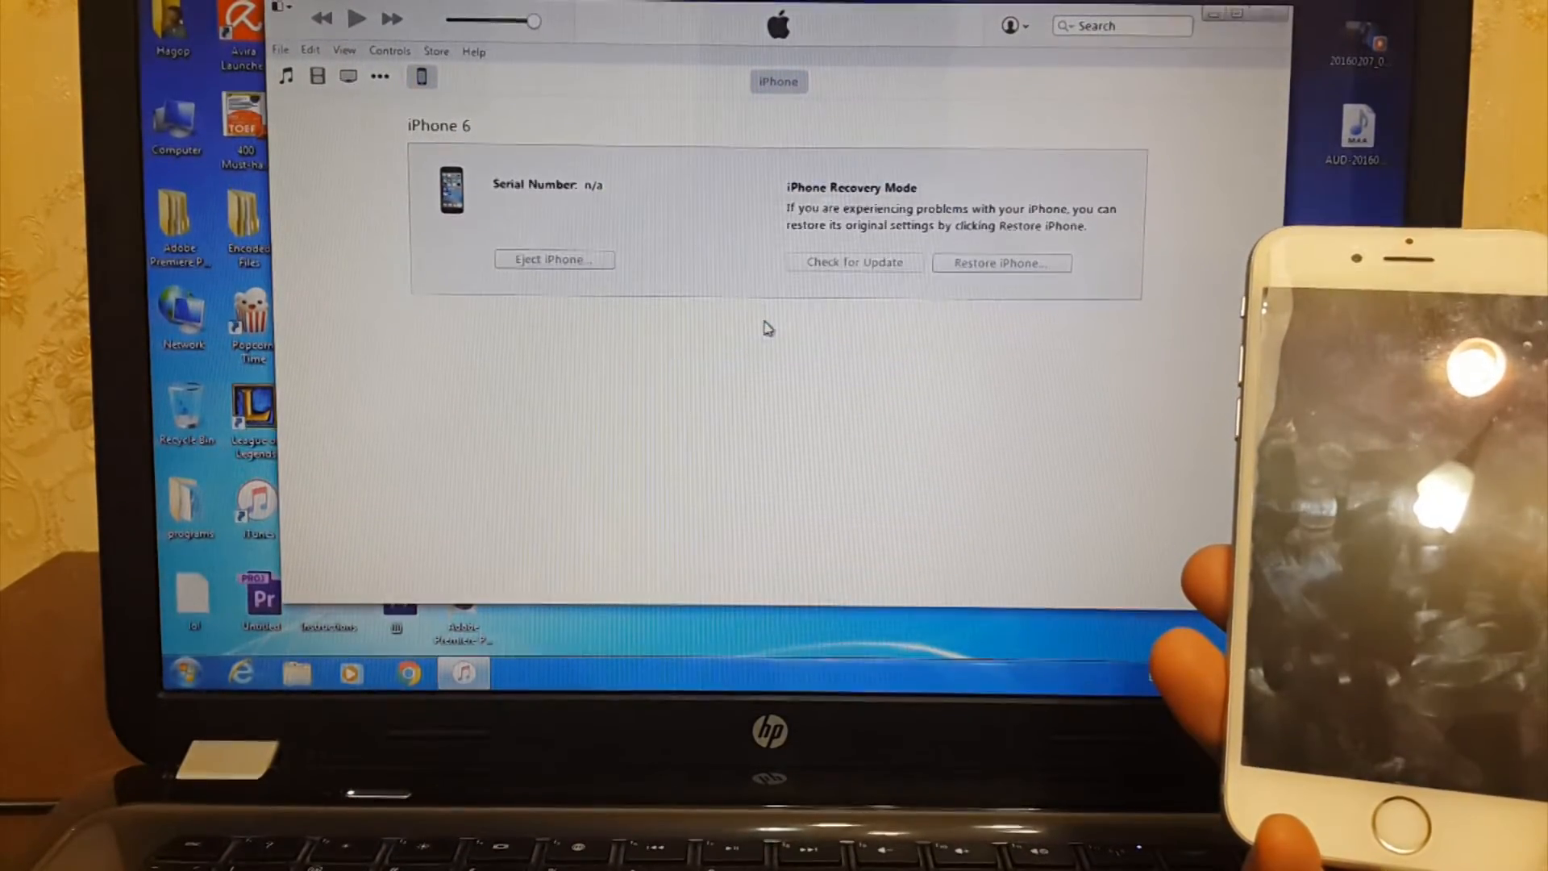
{"action": "left_click", "coordinate": [853, 263]}
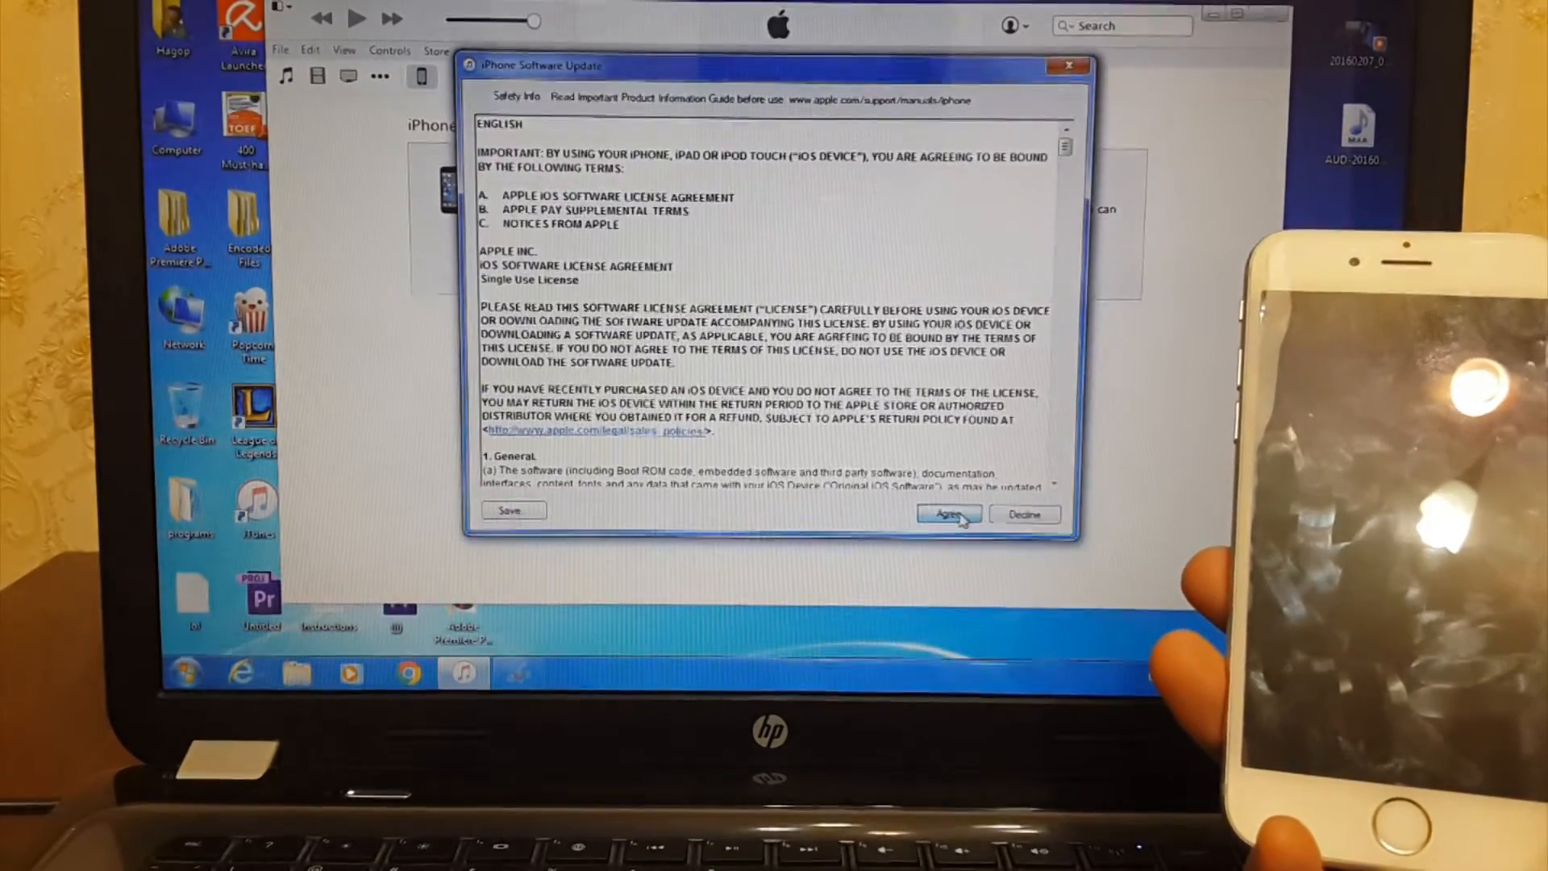
{"action": "left_click", "coordinate": [948, 513]}
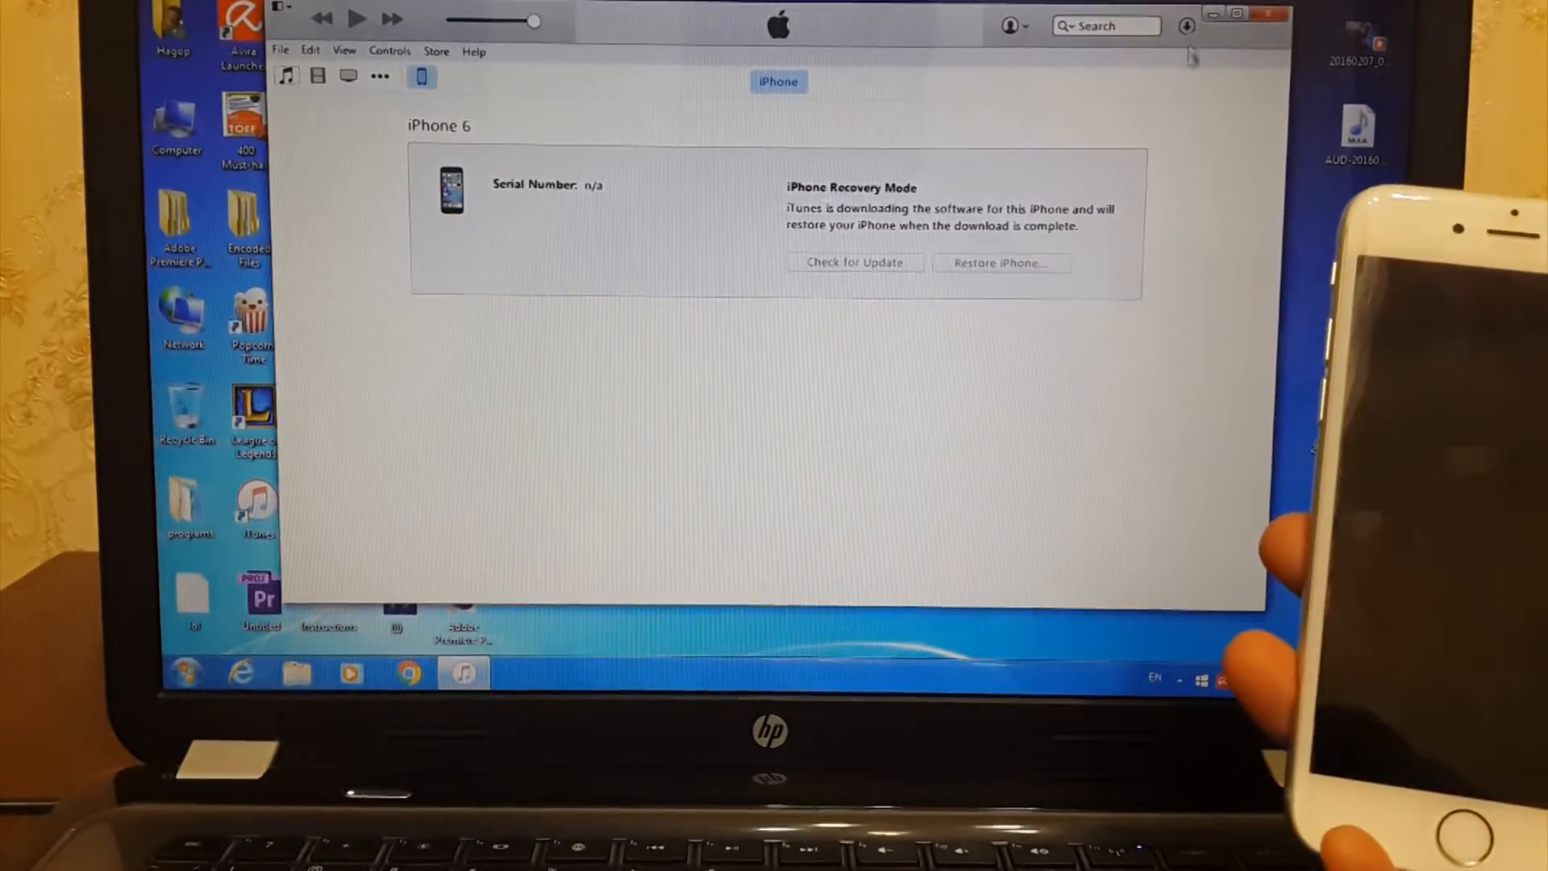
{"action": "left_click", "coordinate": [1186, 26]}
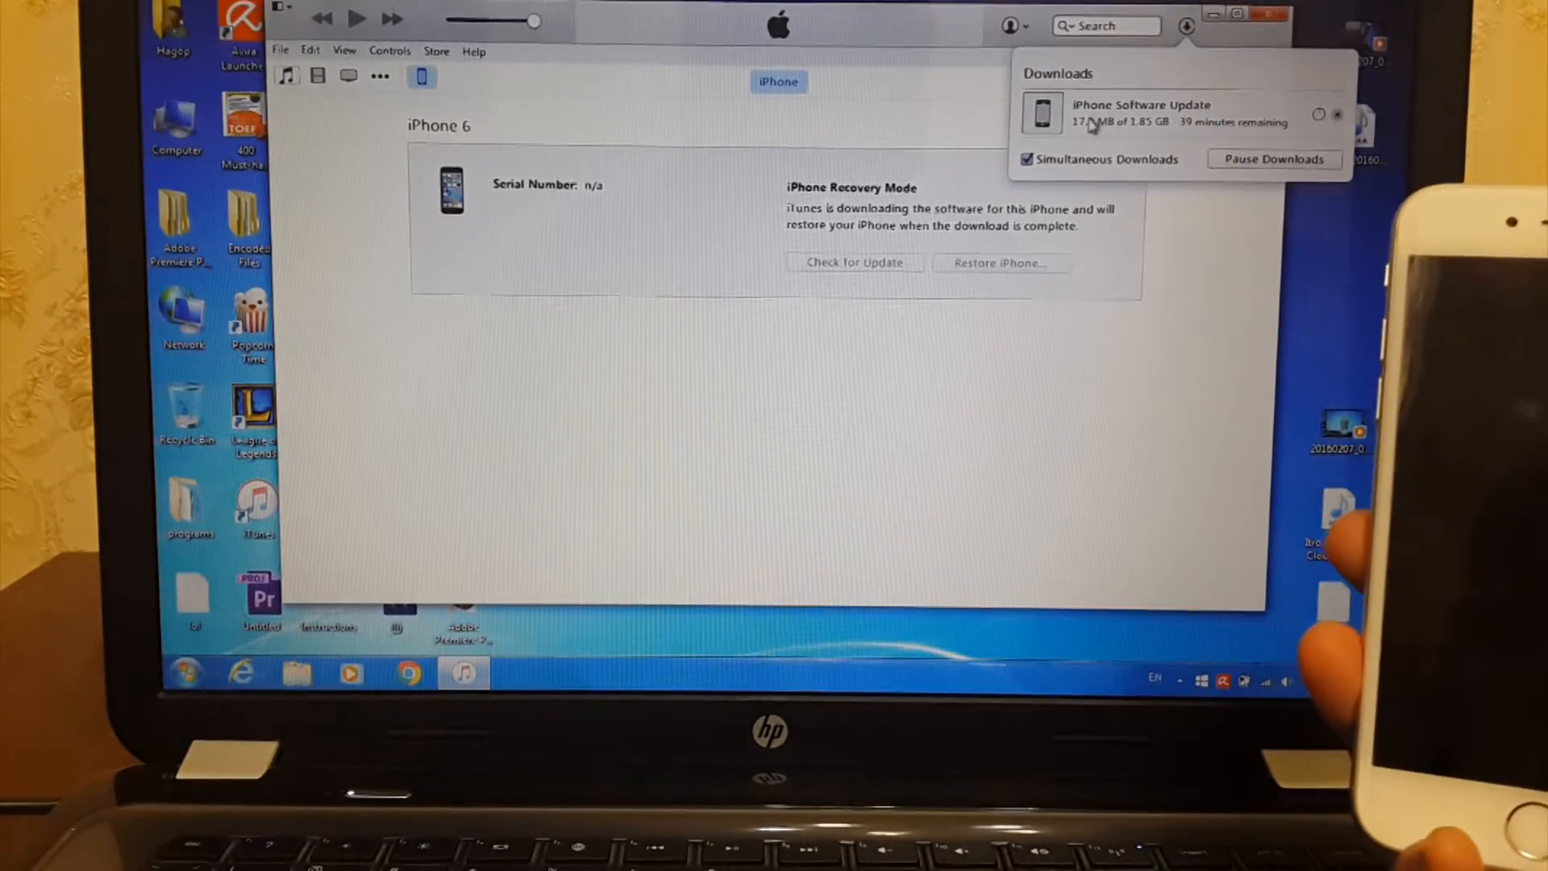